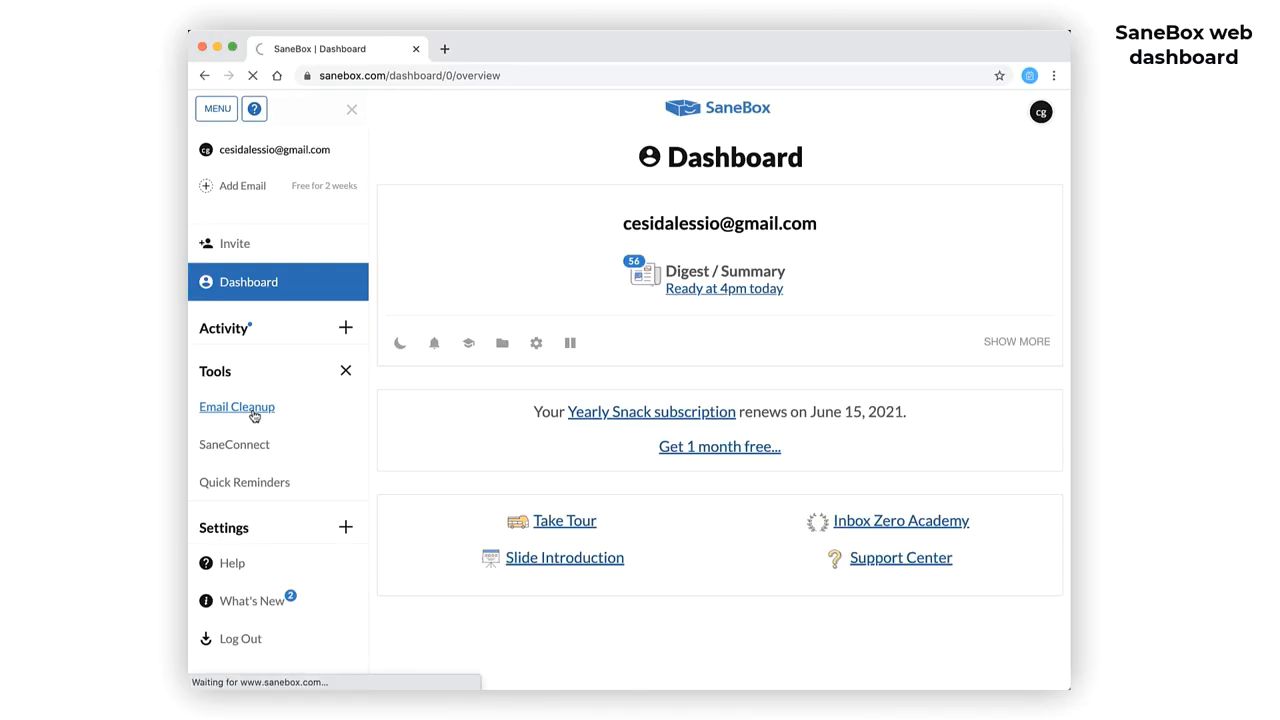
Step: Open the Email Cleanup tool from the SaneBox sidebar
left_click(236, 406)
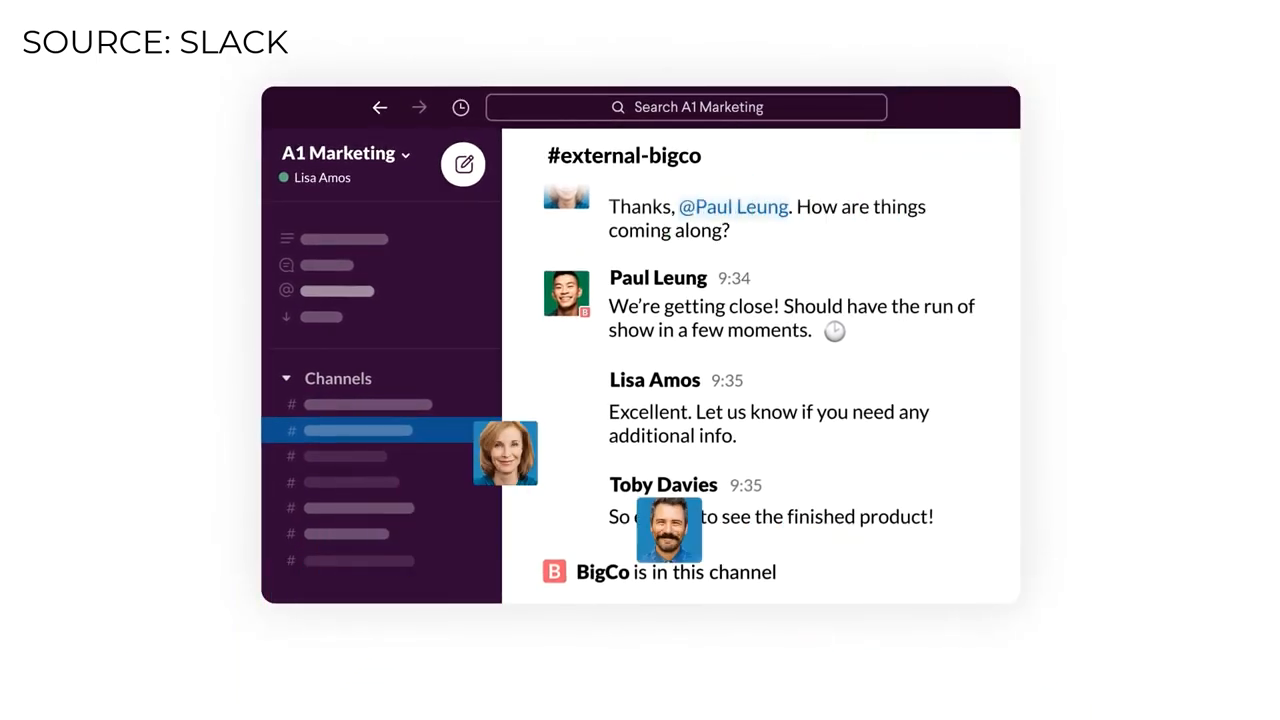
scroll("down", 3)
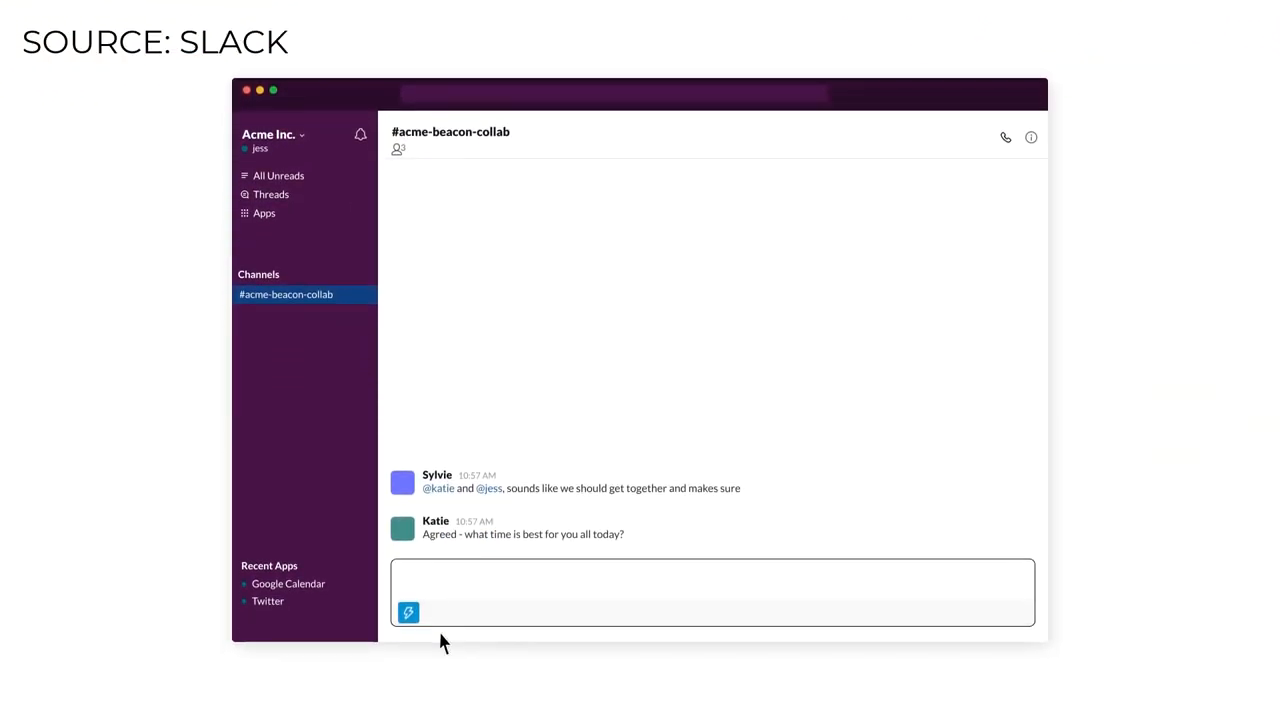
Step: Begin a Google Calendar event from the composer shortcuts and view its available times
left_click(408, 612)
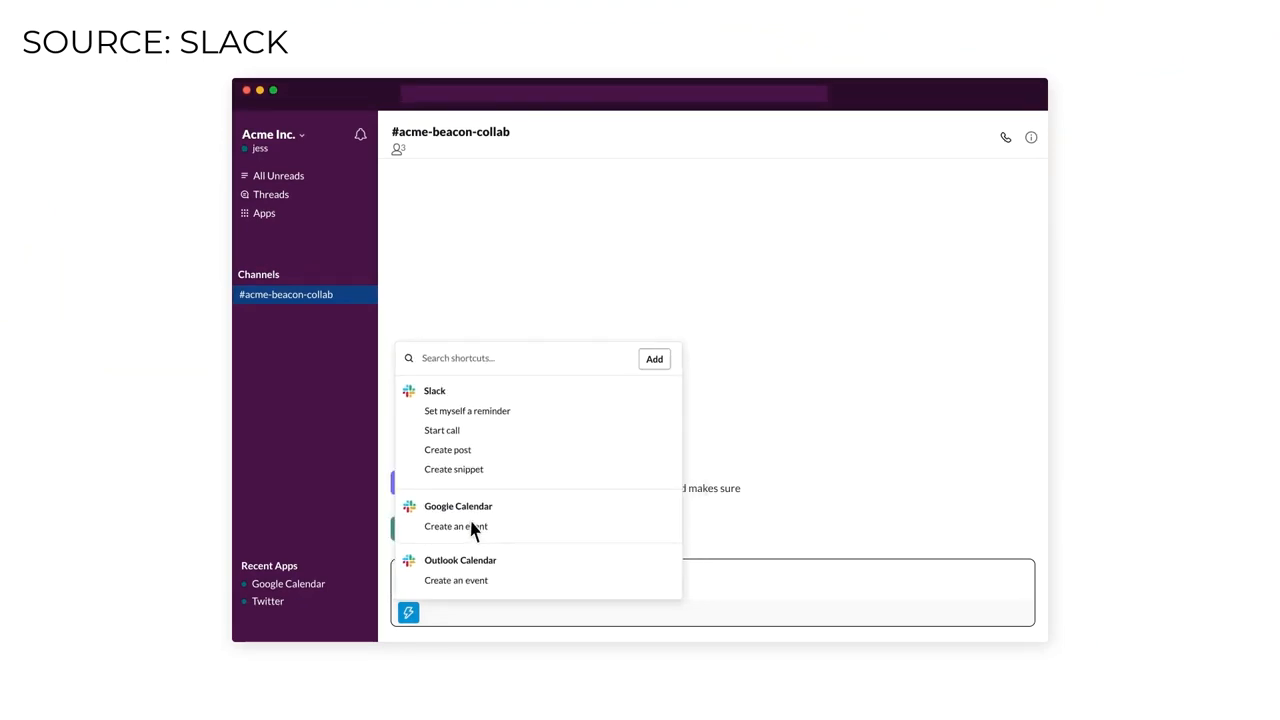
left_click(456, 526)
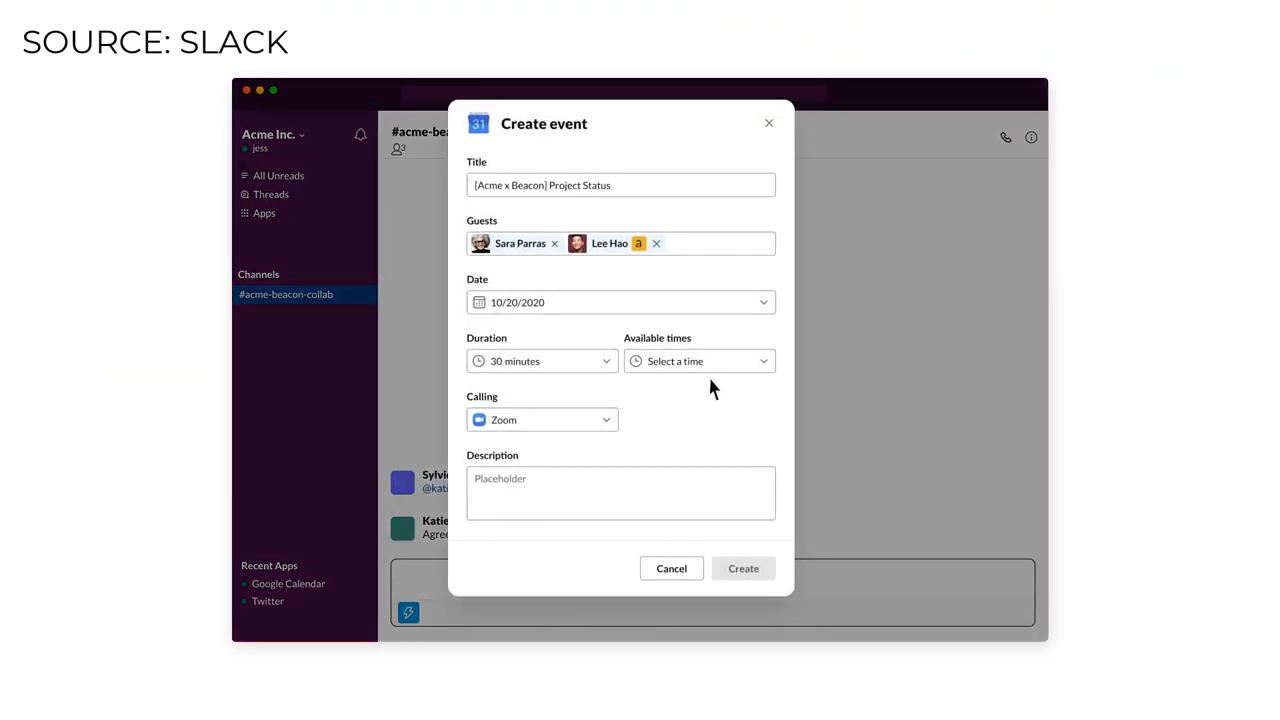
left_click(698, 360)
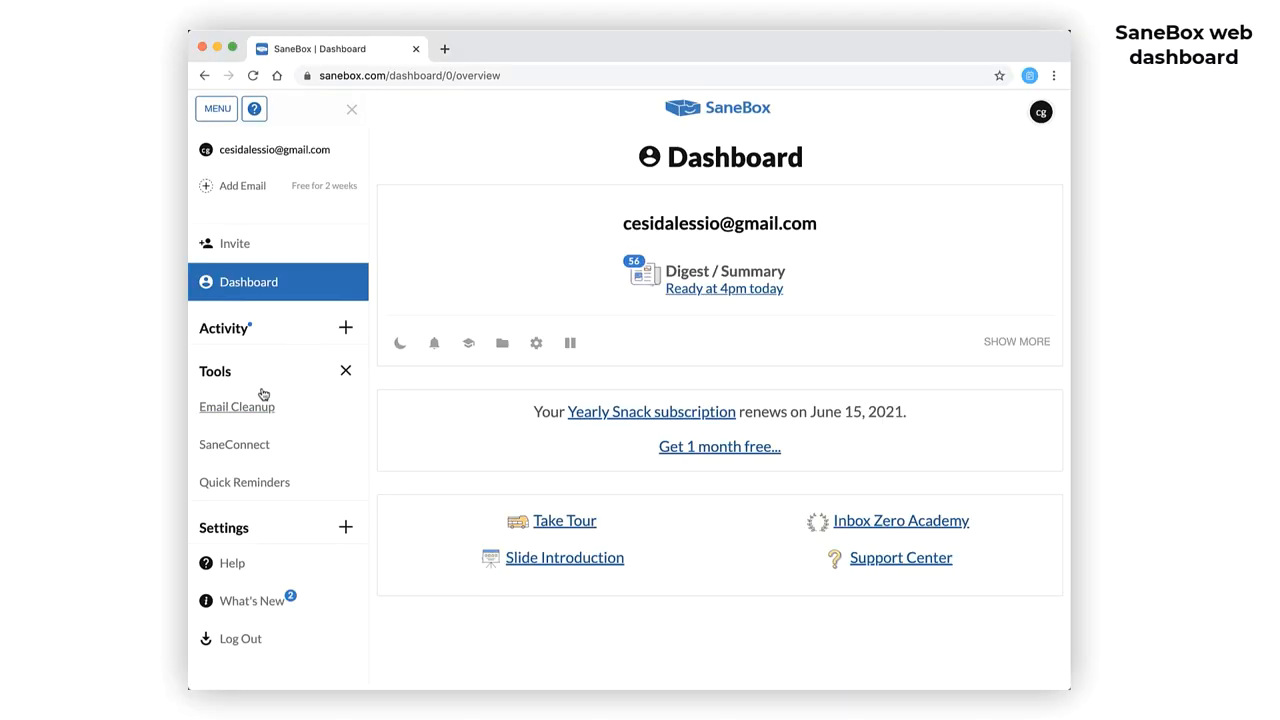
Step: Open Email Cleanup and show the Train to / Move once folder choices for a checked message
left_click(236, 406)
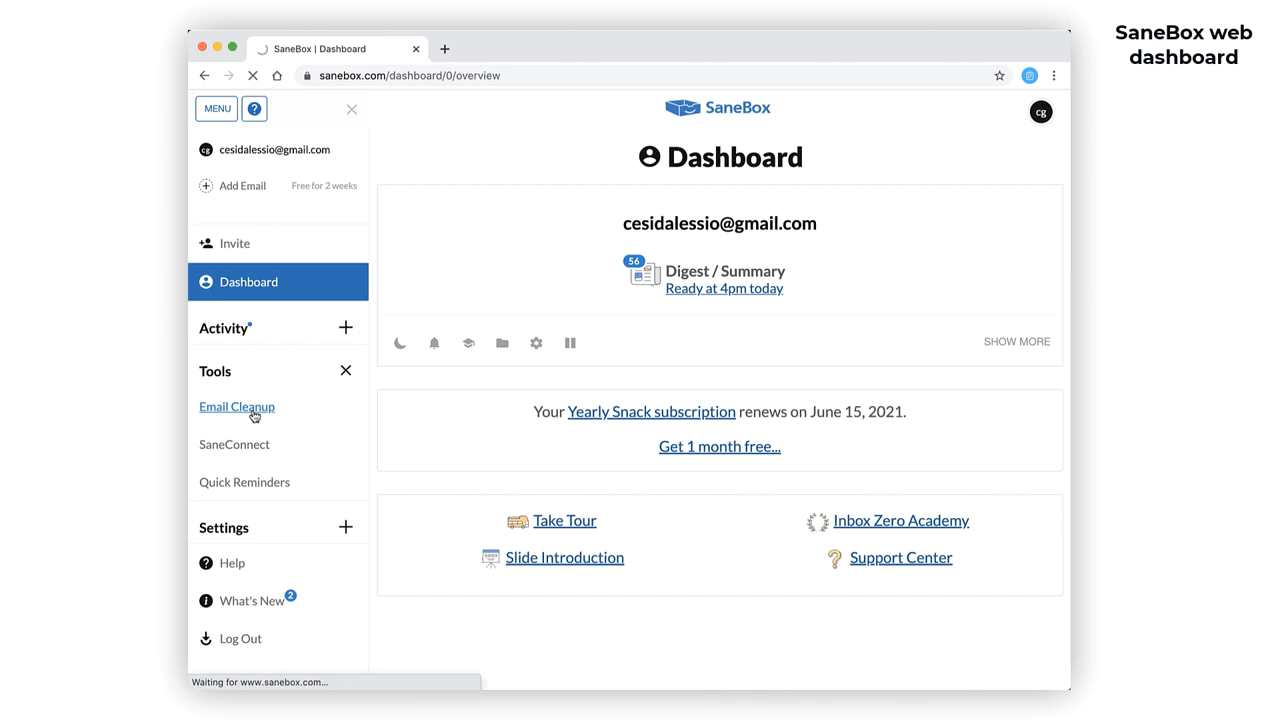
left_click(236, 408)
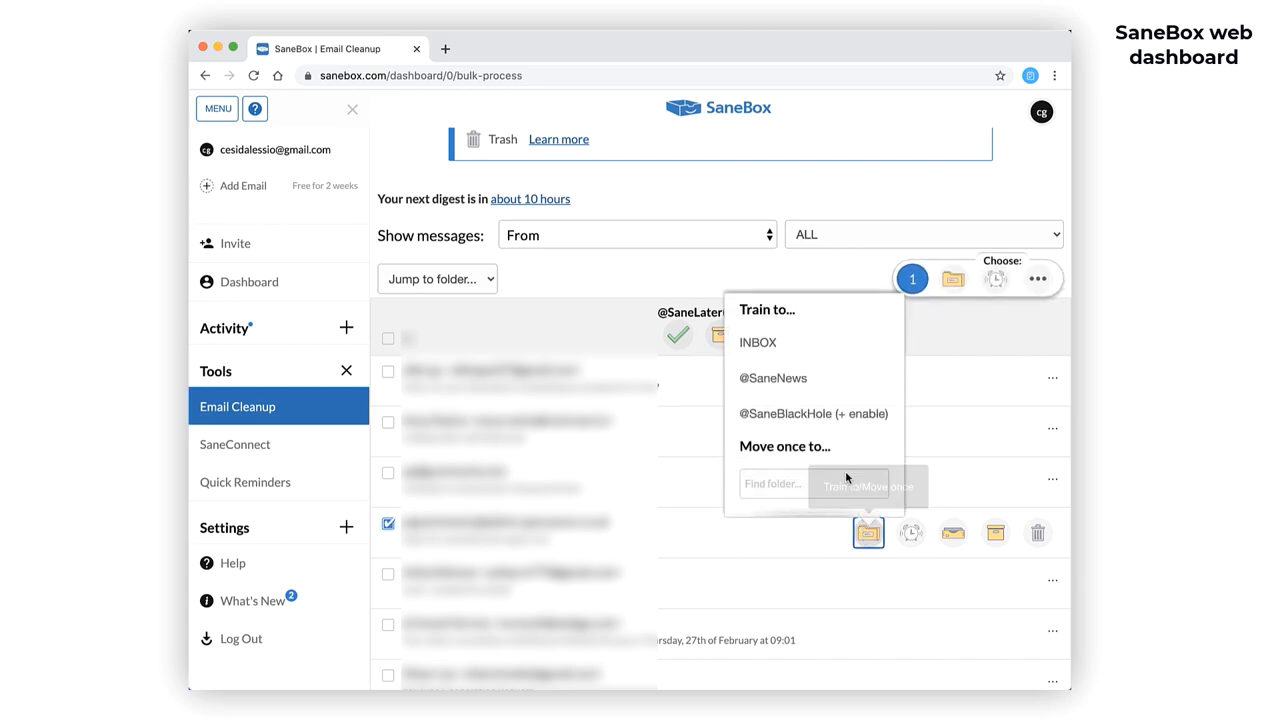
left_click(758, 342)
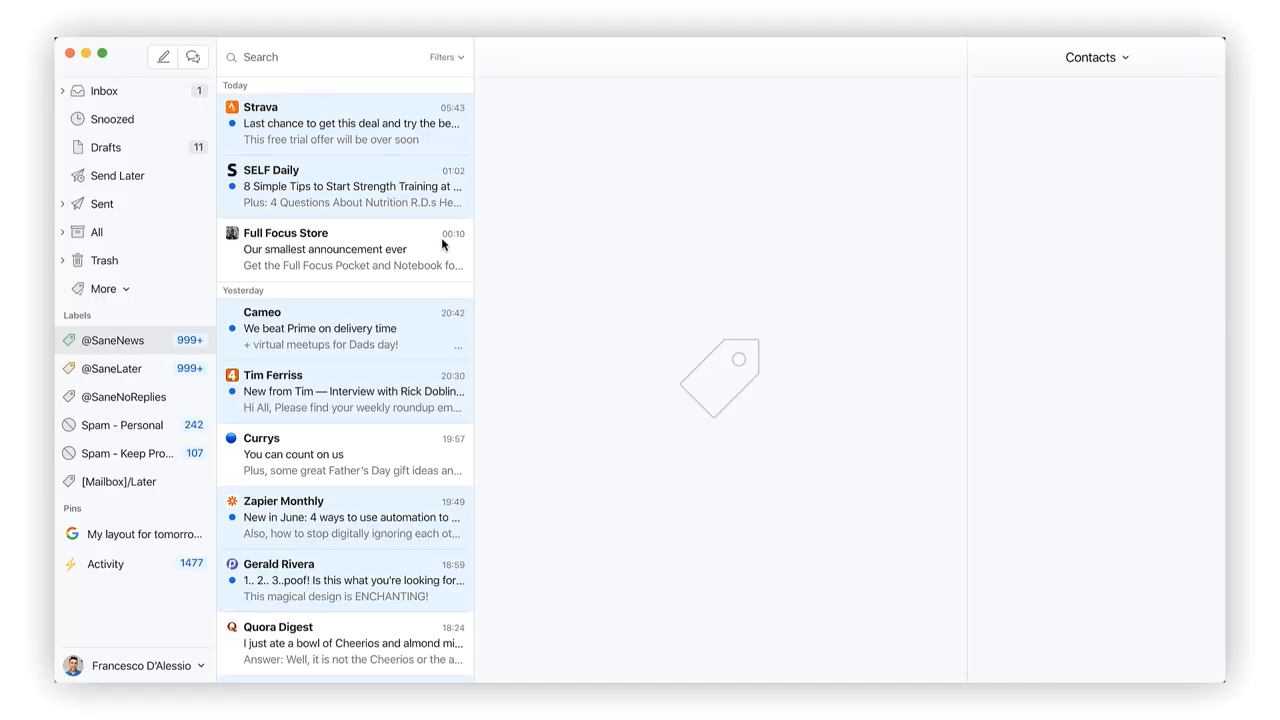
left_click(344, 248)
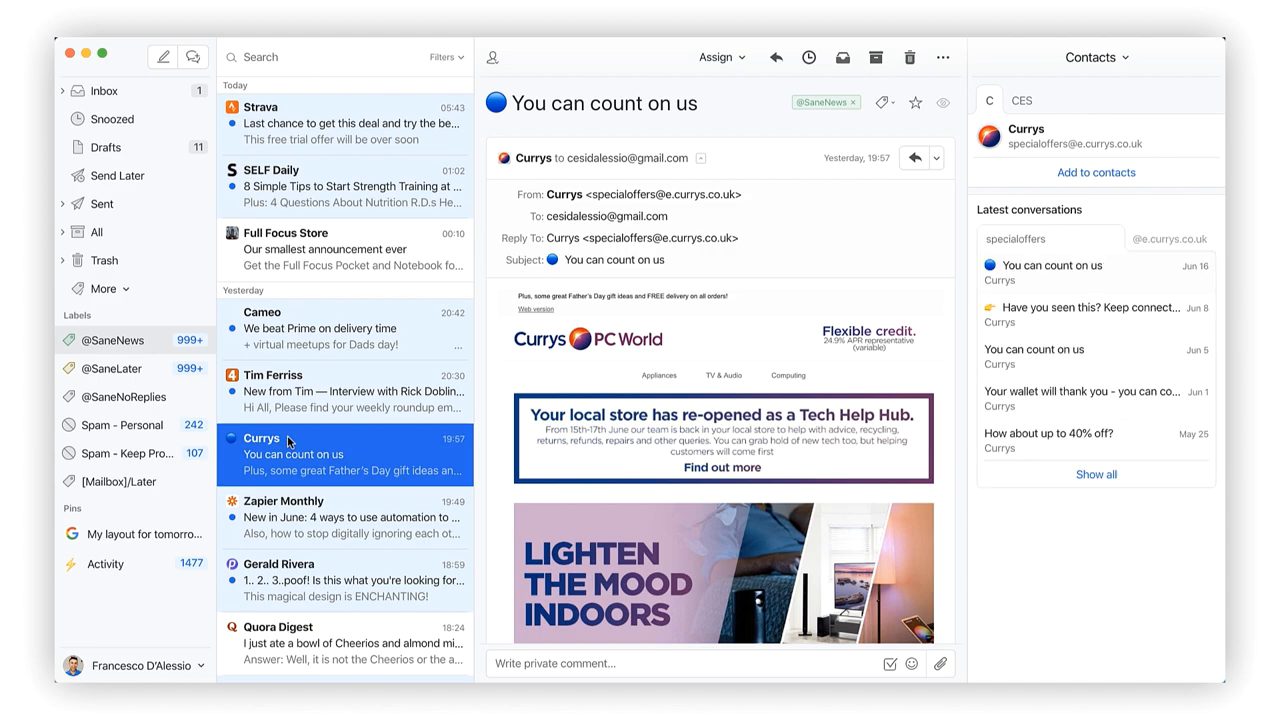
left_click(116, 368)
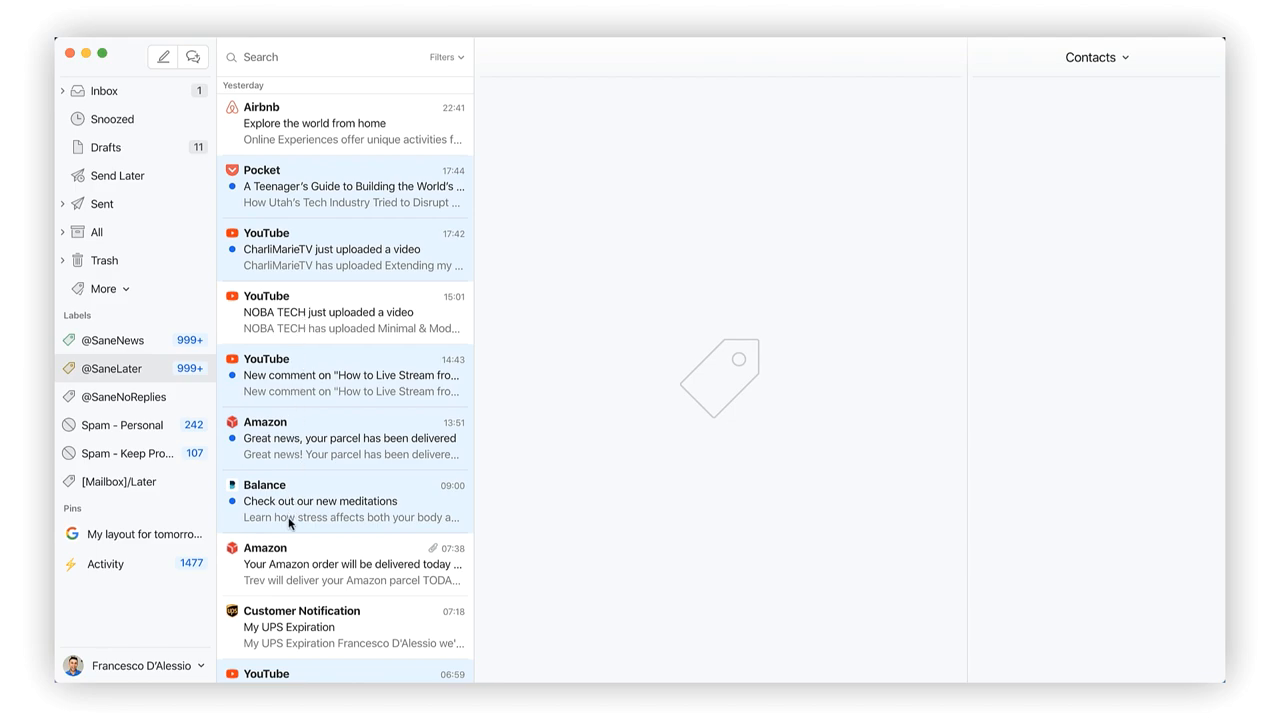
left_click(124, 396)
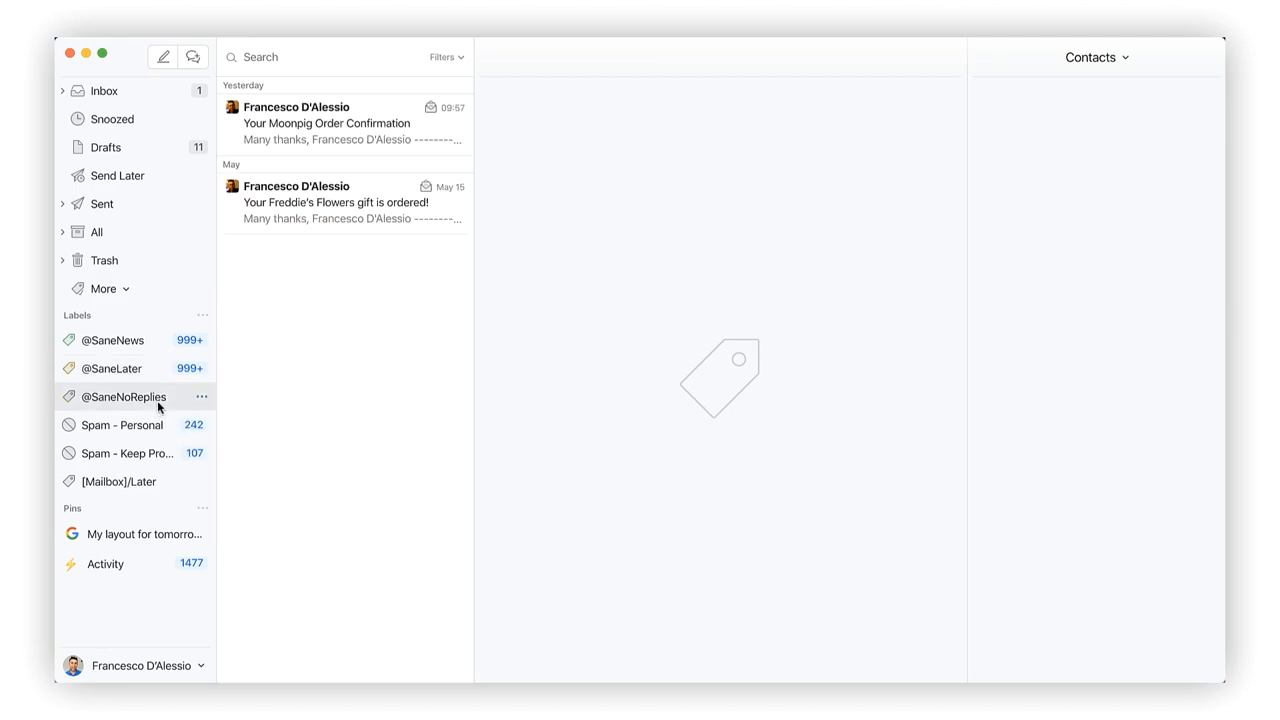